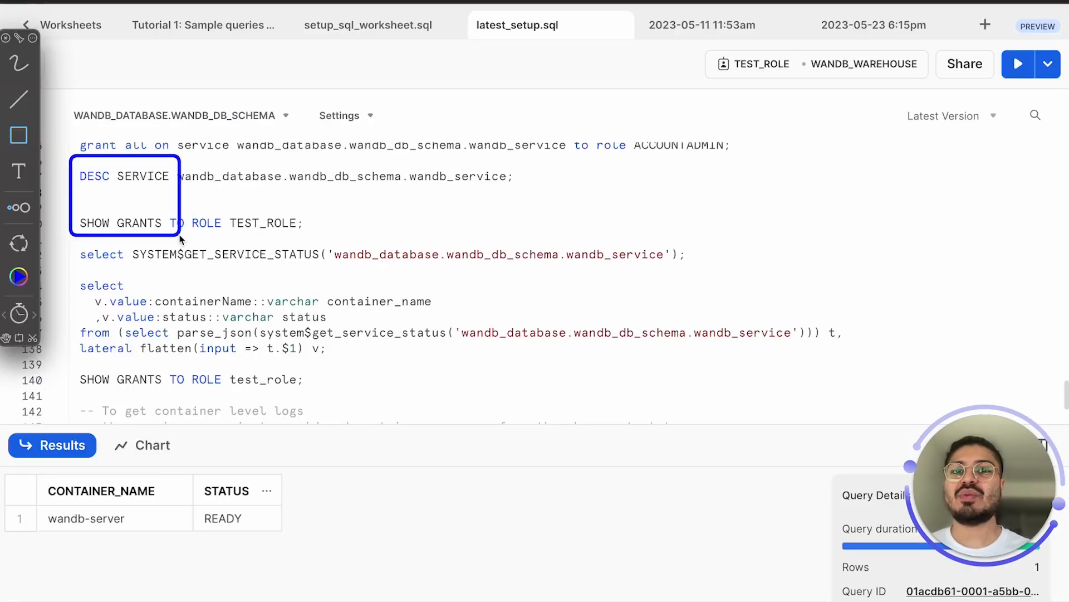
Step: Select and inspect the agent run cell and its output in the notebook
left_click_drag(180, 235, 515, 430)
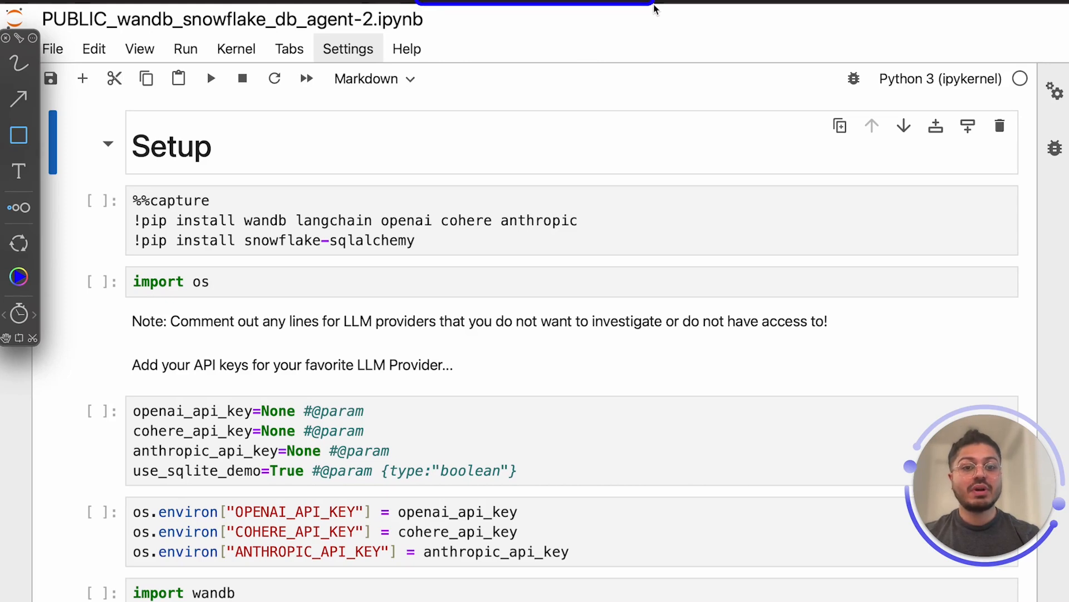
mouse_move(129, 189)
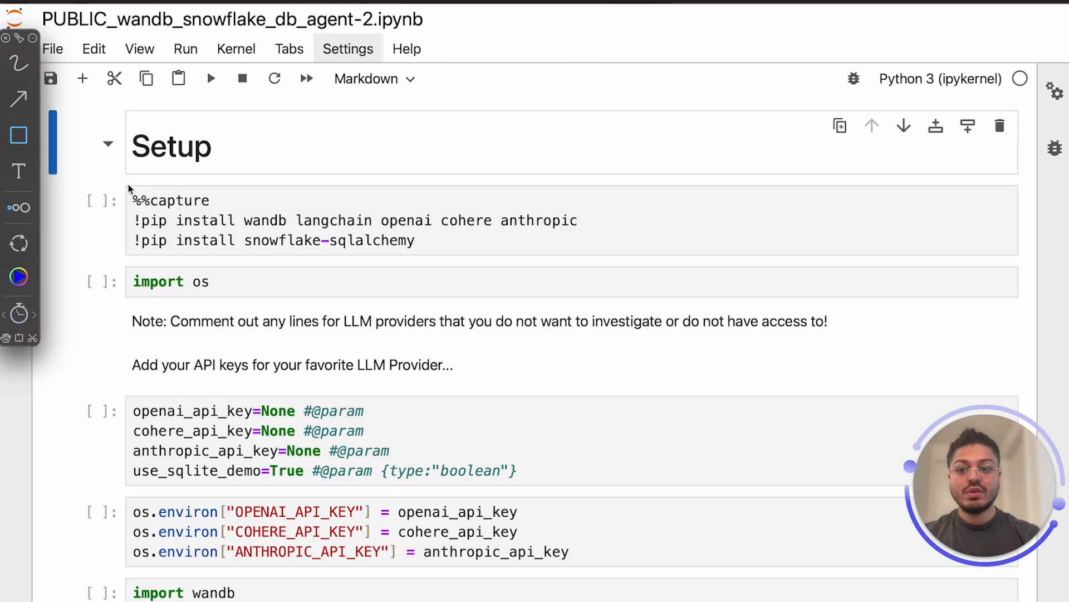
left_click(354, 219)
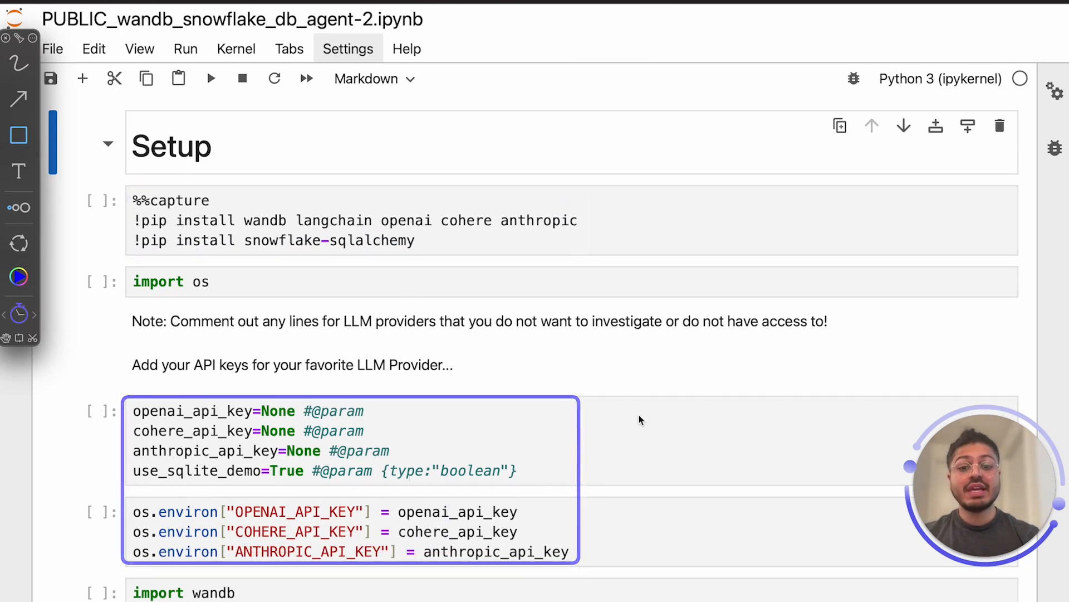
scroll("down", 3)
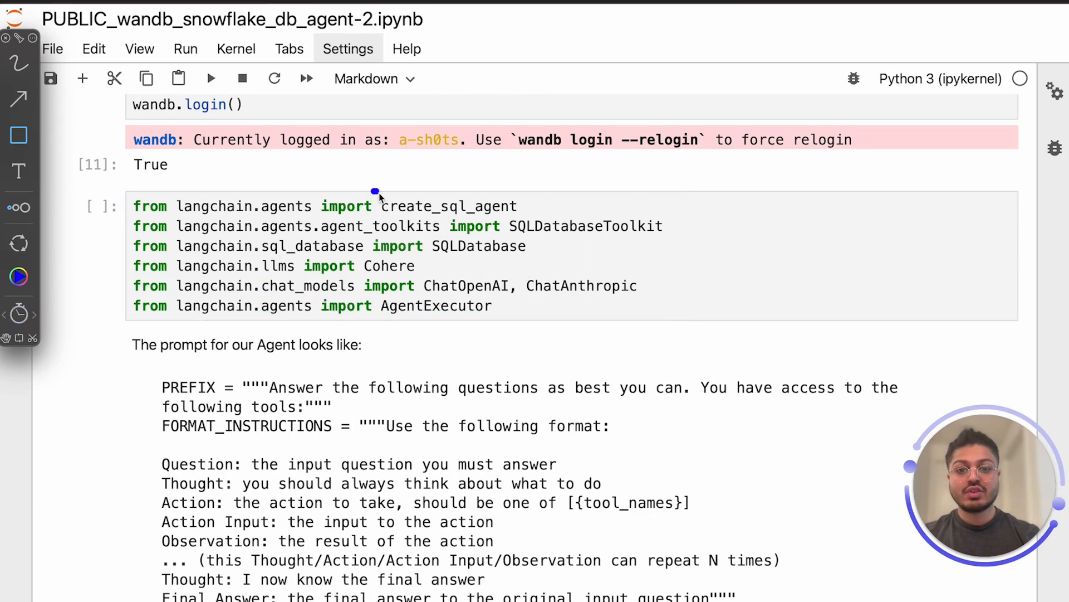
double_click(448, 206)
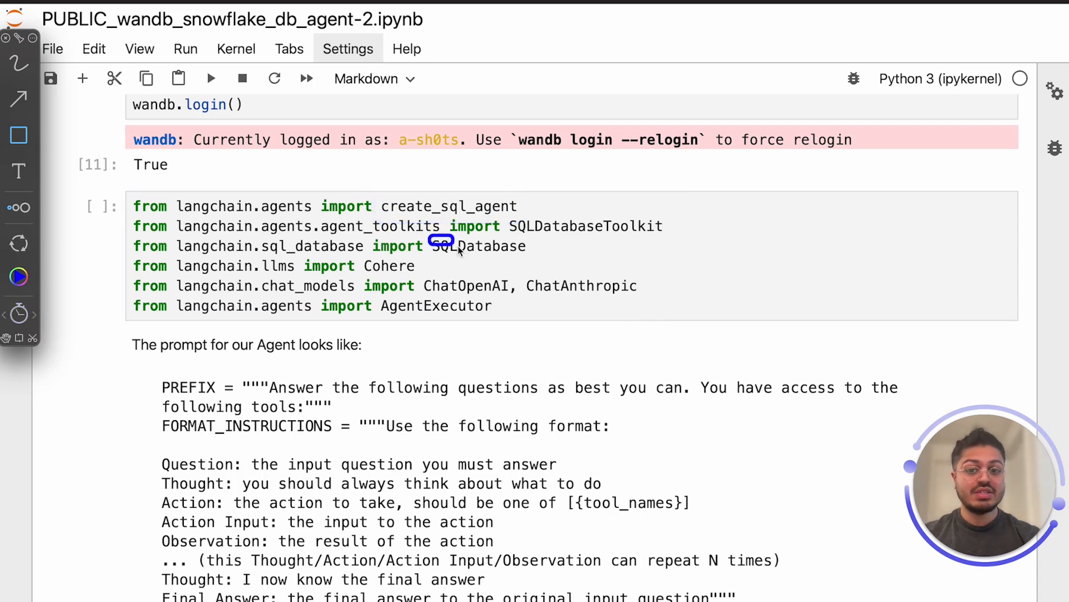
double_click(478, 246)
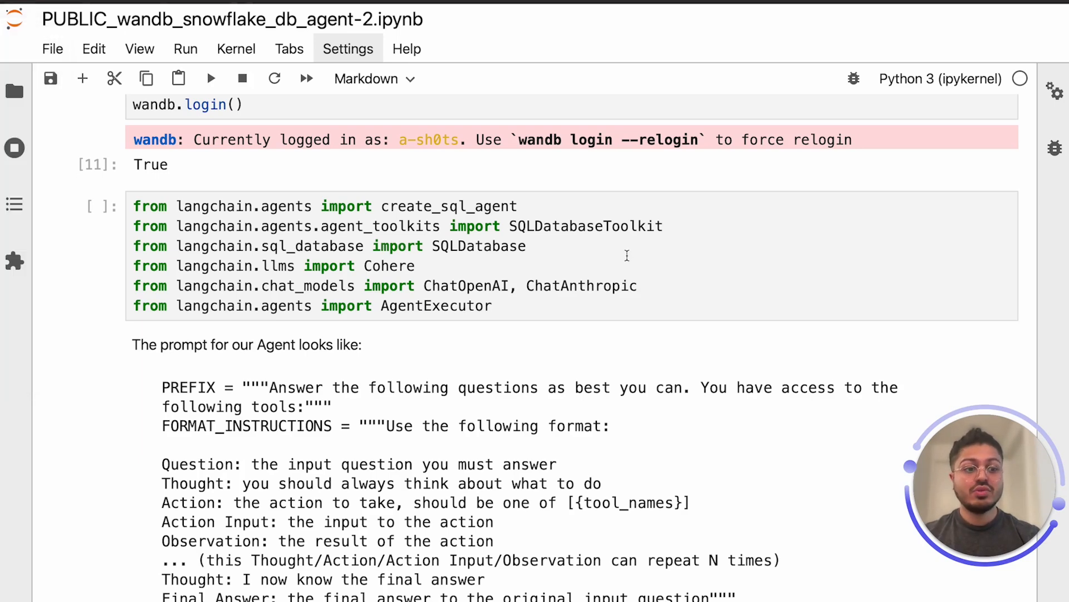
Step: Scroll past the agent output to reach the W&B wandb_prompts_snowflake project with its traces table
scroll("down", 3)
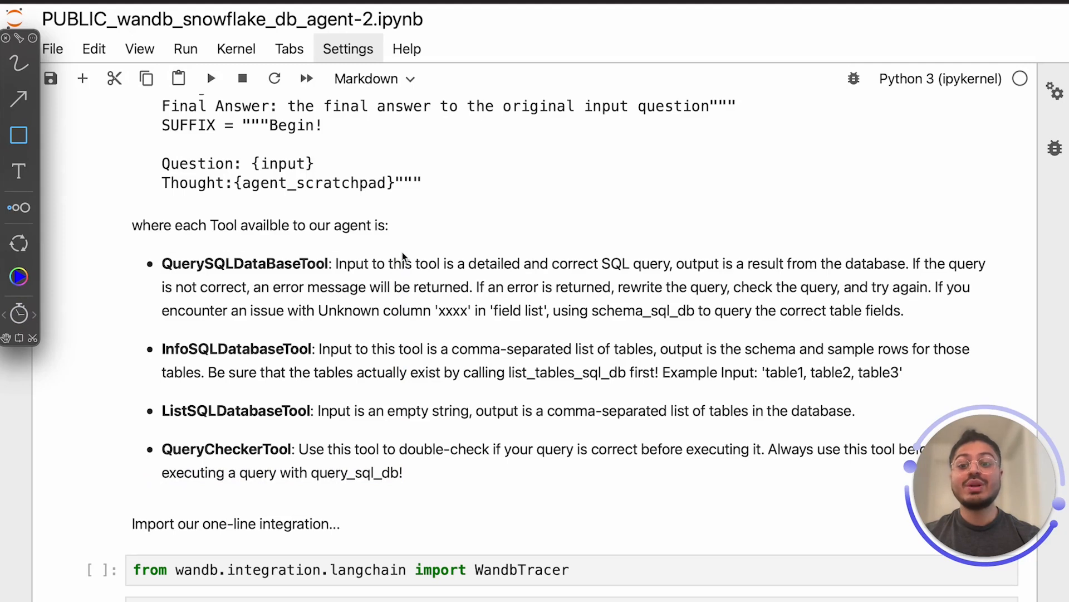
scroll("down", 3)
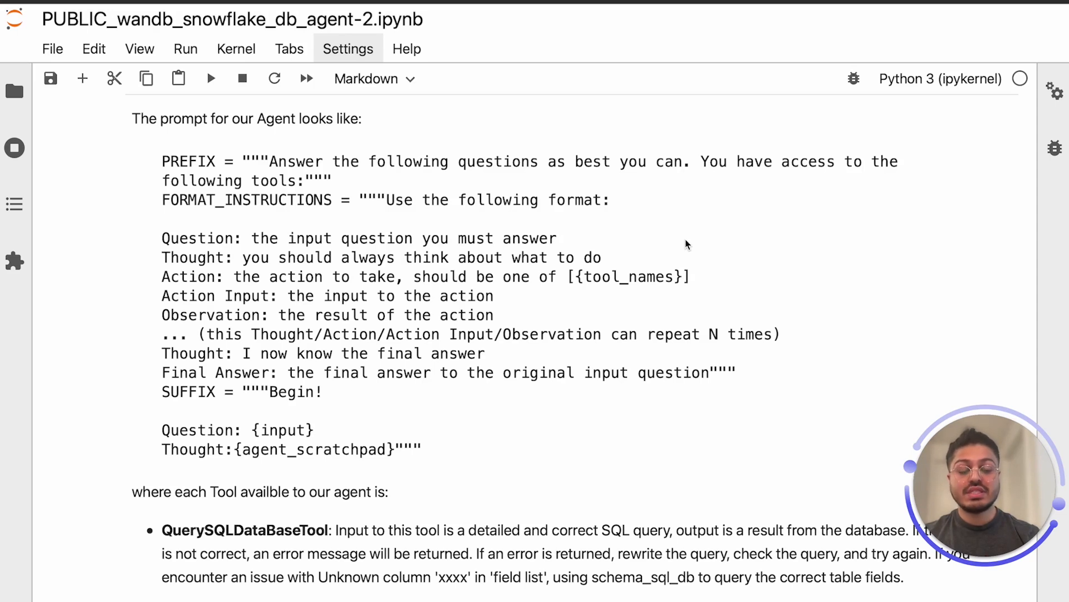
mouse_move(225, 175)
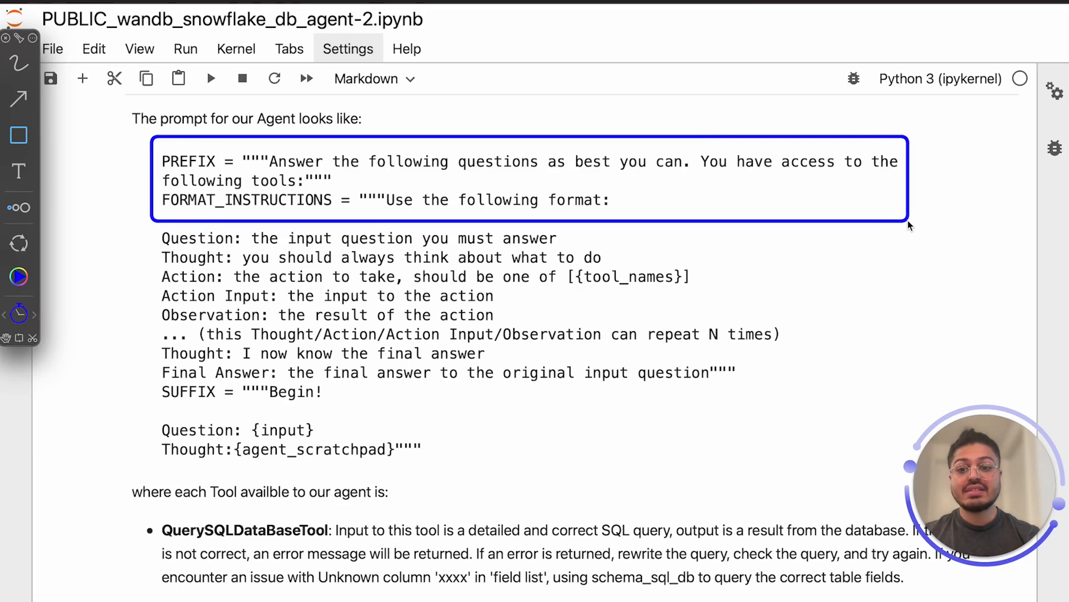
scroll("down", 3)
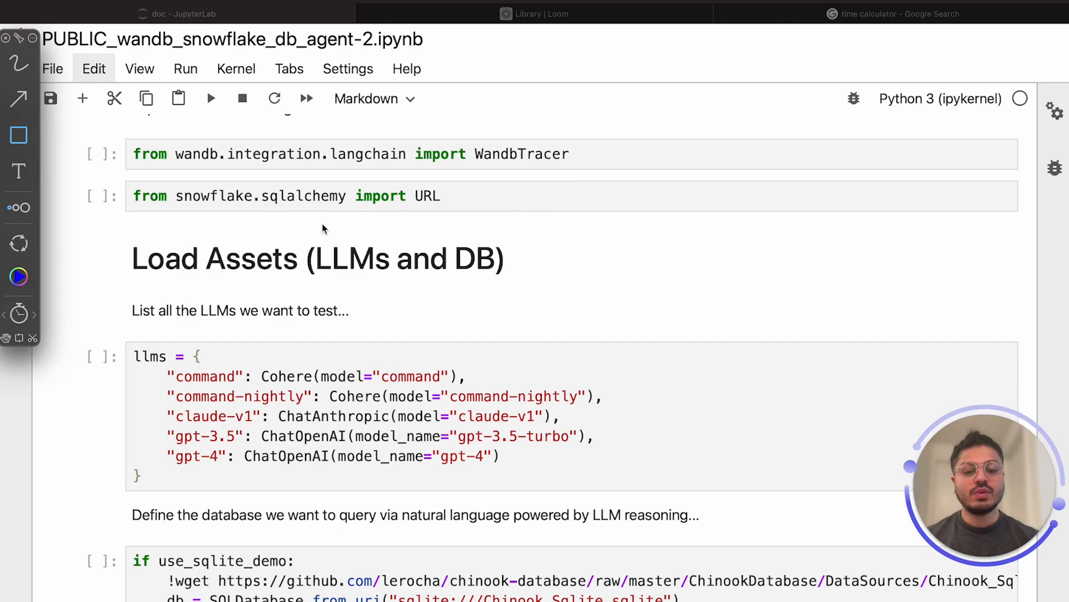
mouse_move(191, 351)
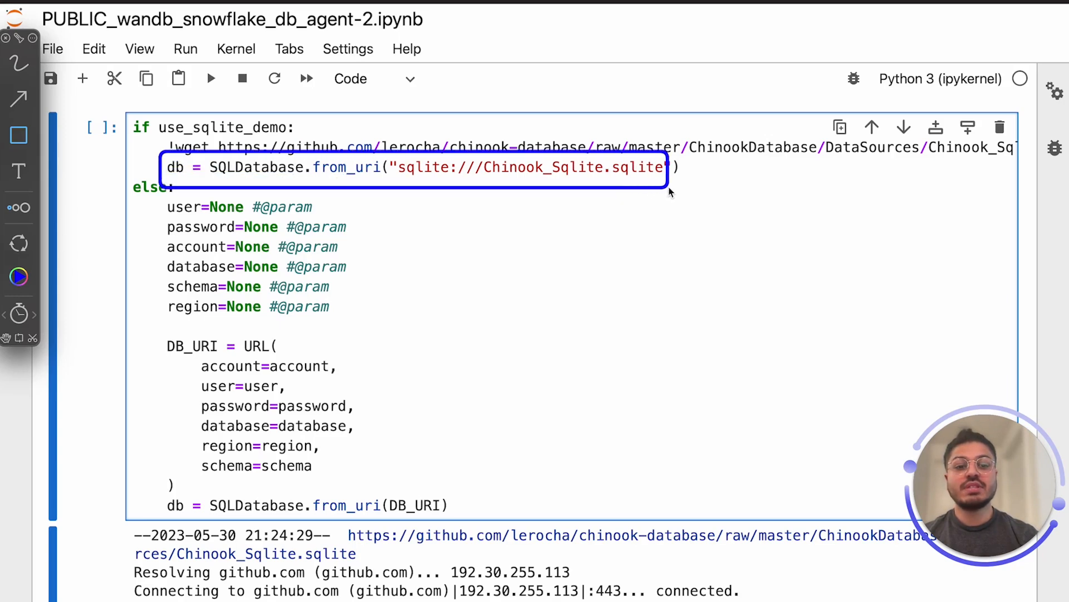
mouse_move(591, 197)
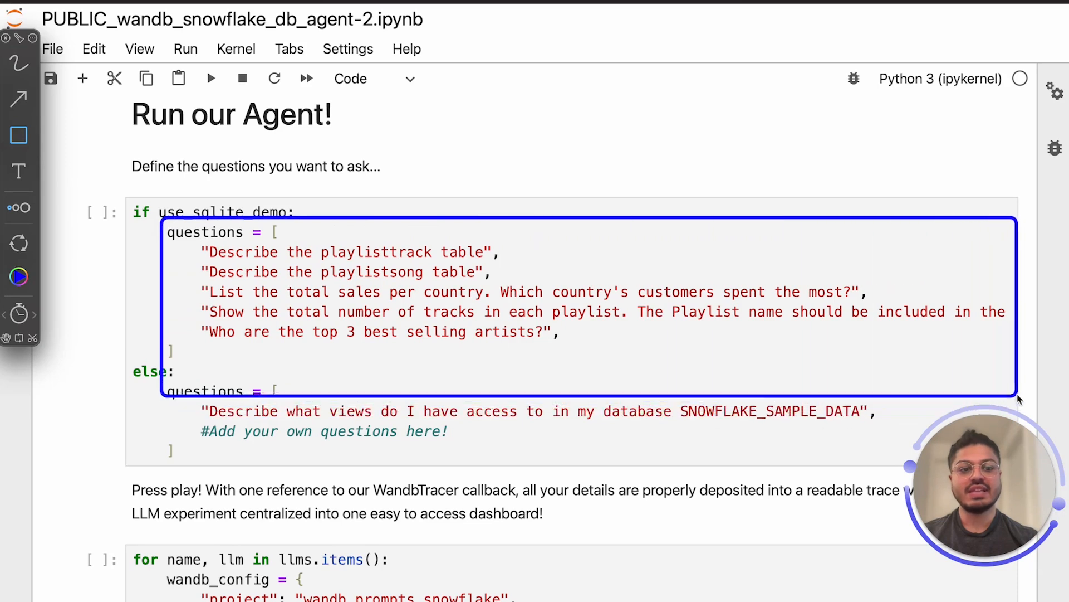
scroll("down", 3)
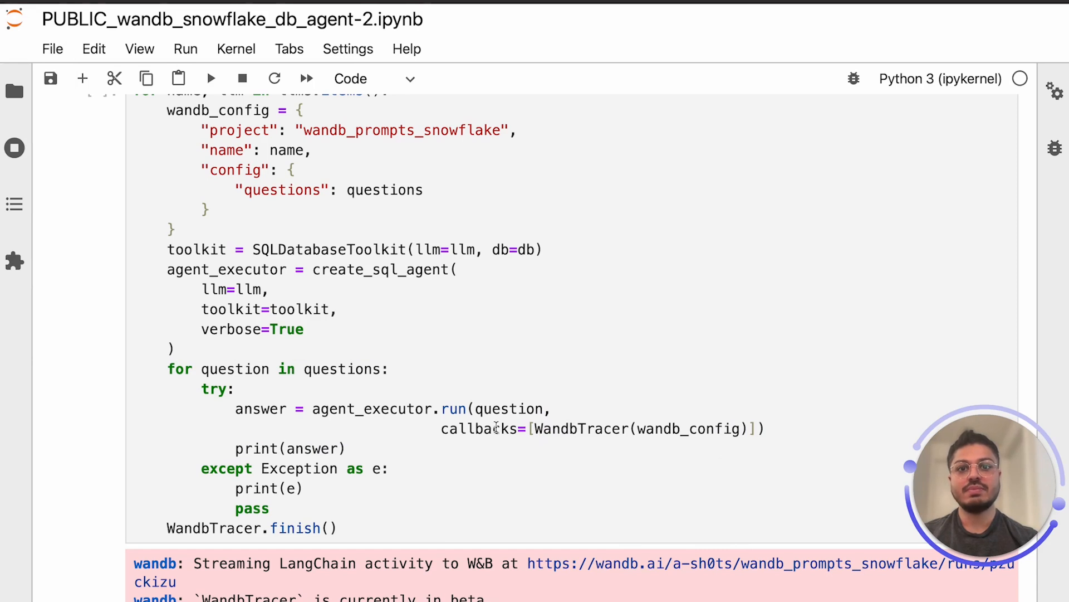
scroll("down", 3)
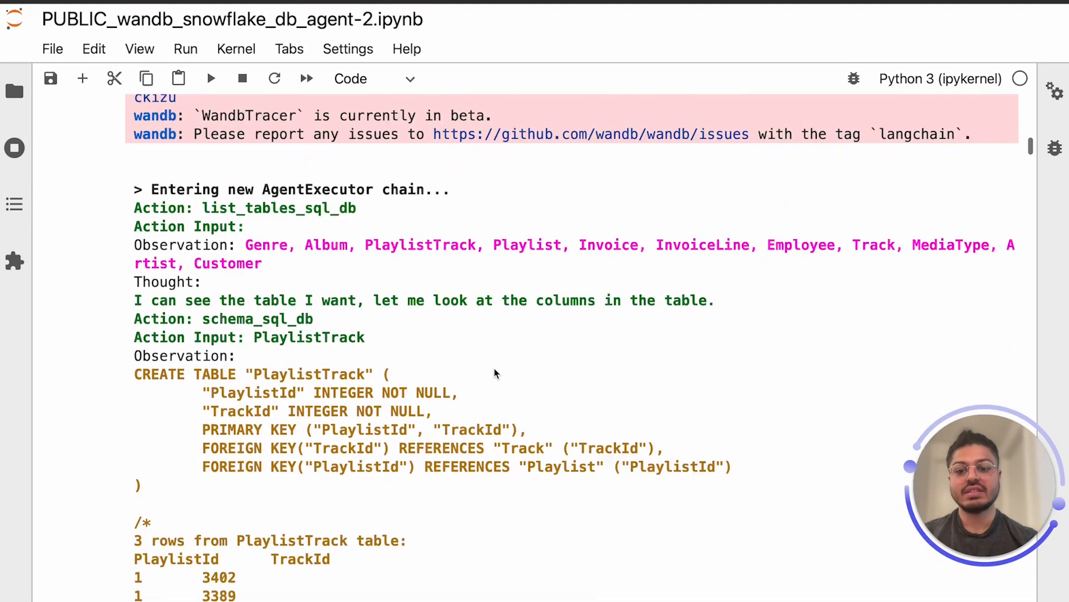
scroll("down", 3)
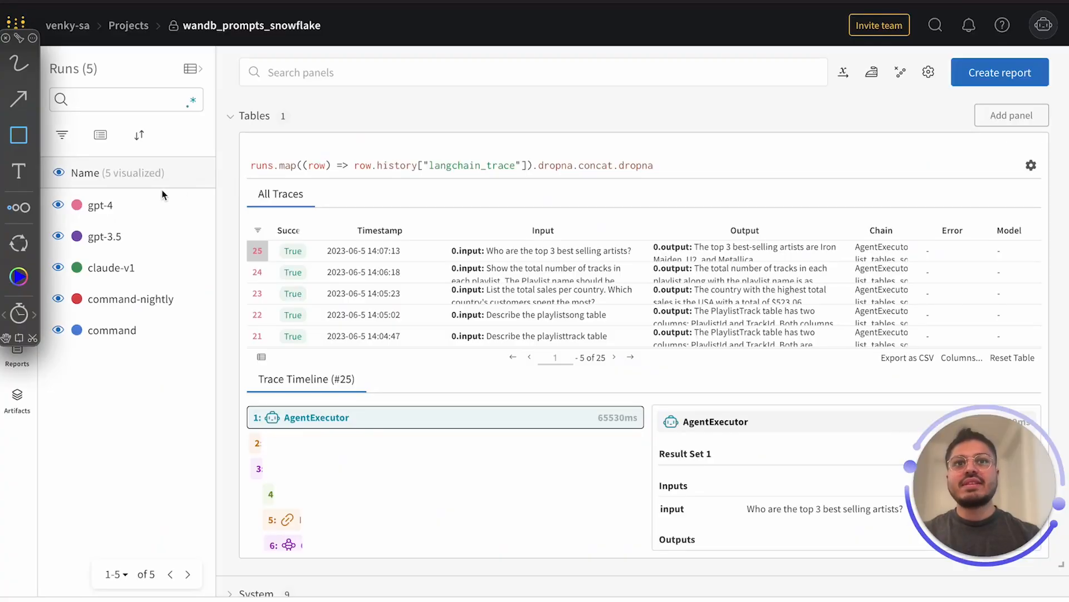
mouse_move(135, 193)
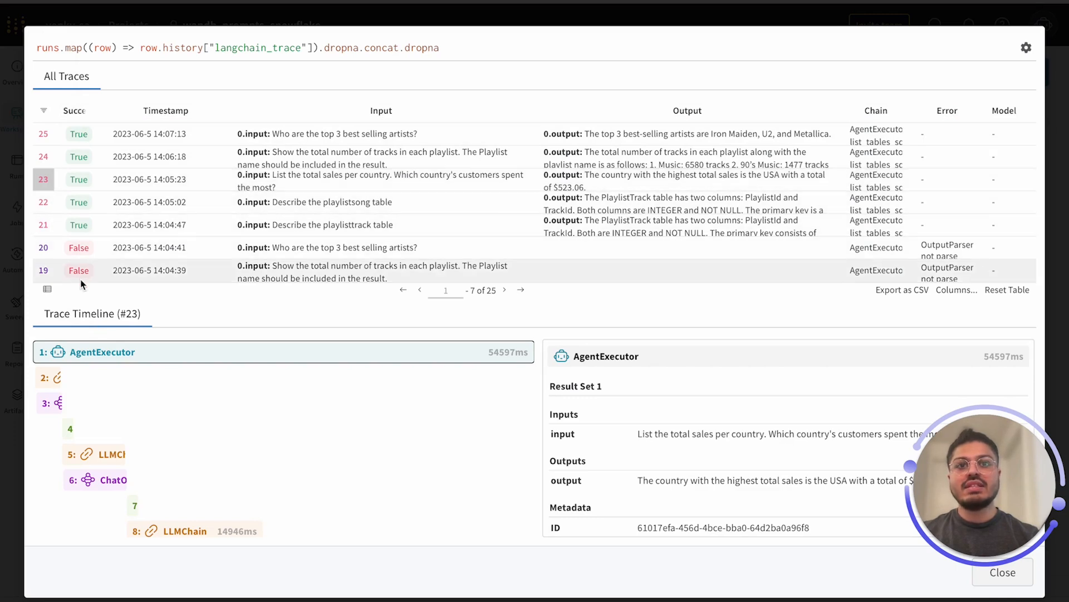
mouse_move(92, 271)
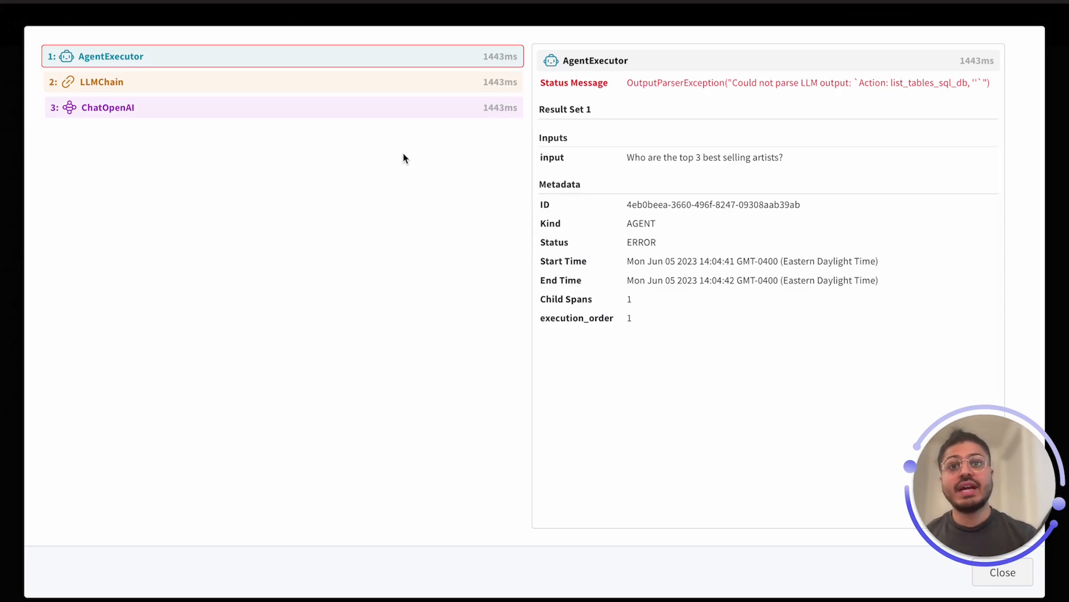
mouse_move(421, 84)
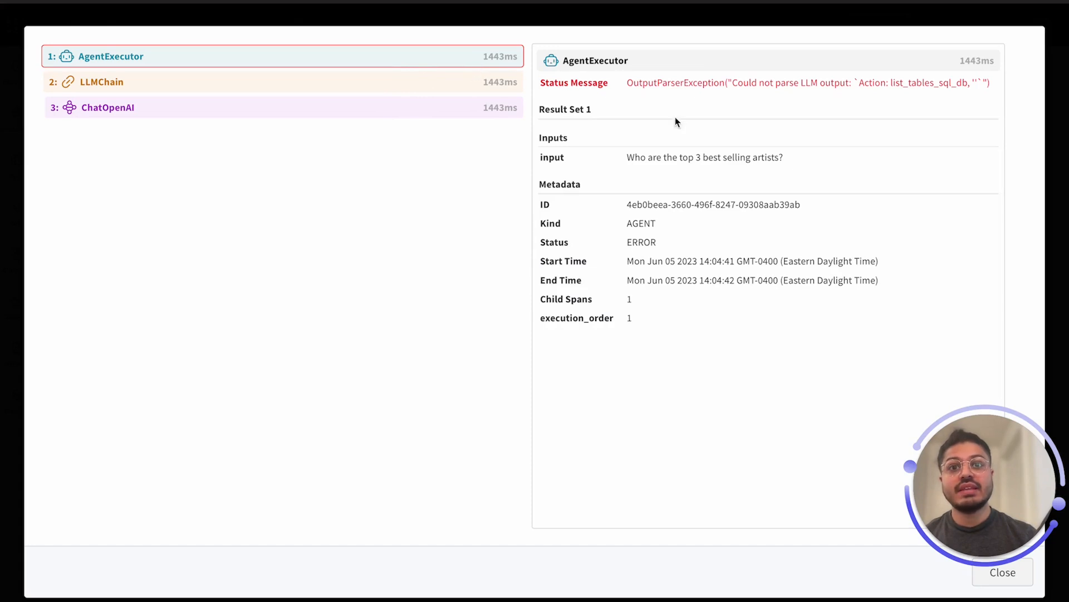
mouse_move(867, 89)
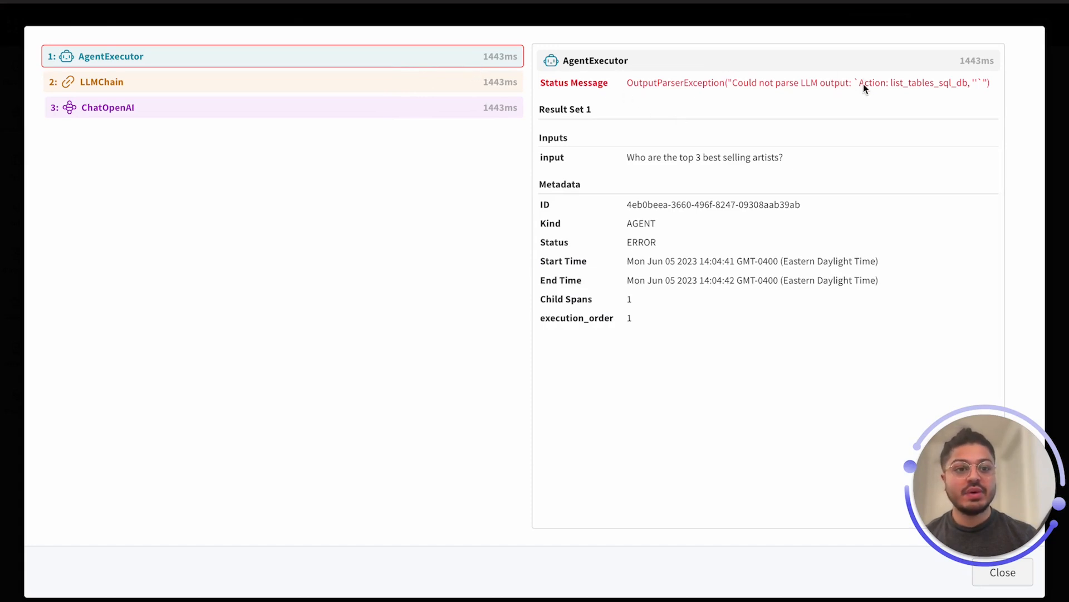